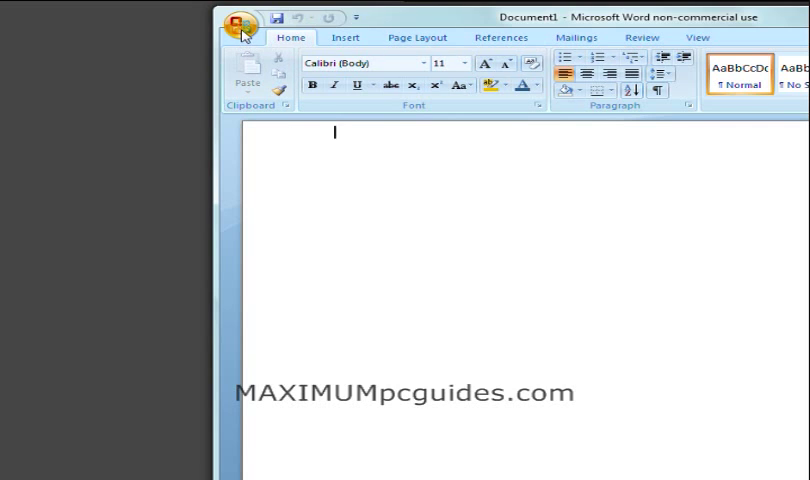
# Open Word Options from the Office Button menu.
pyautogui.click(239, 18)
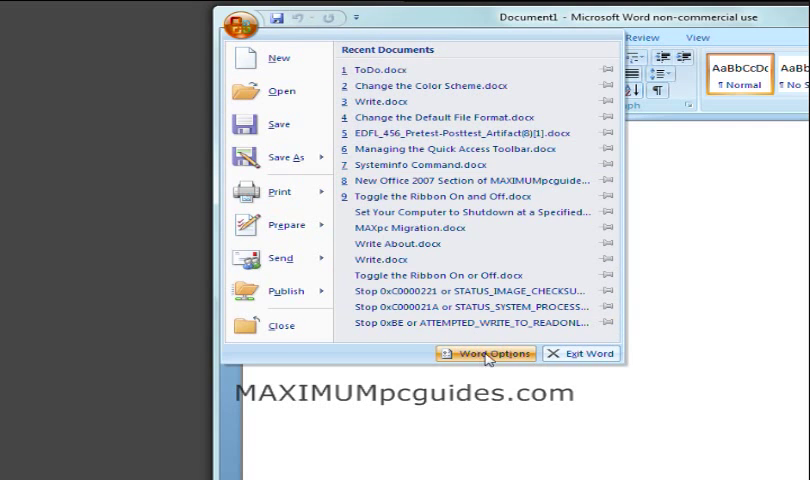
pyautogui.click(498, 353)
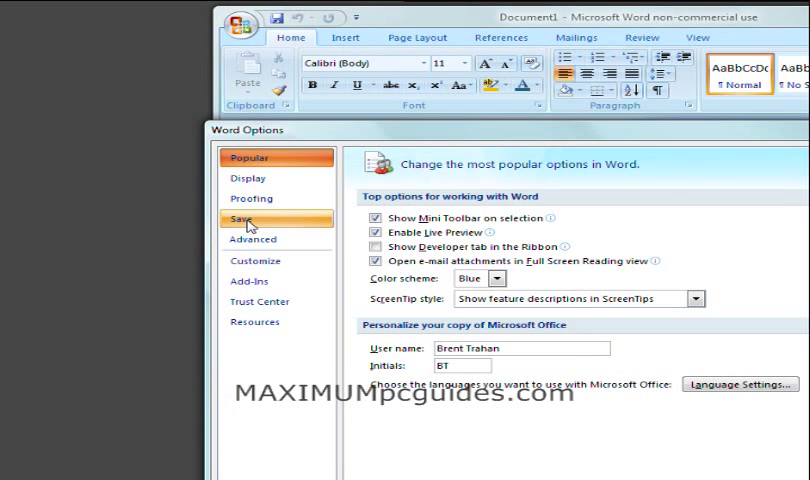
# On the Save page, set 'Save files in this format' to Word 97-2003 Document (*.doc).
pyautogui.click(244, 219)
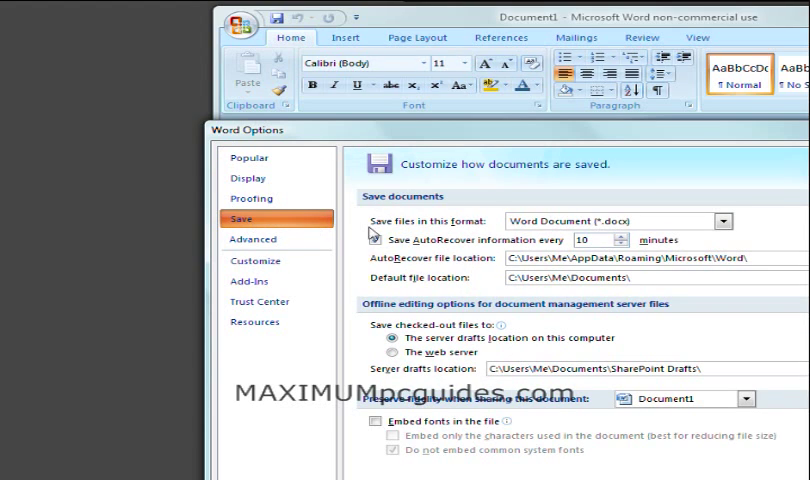
pyautogui.click(367, 239)
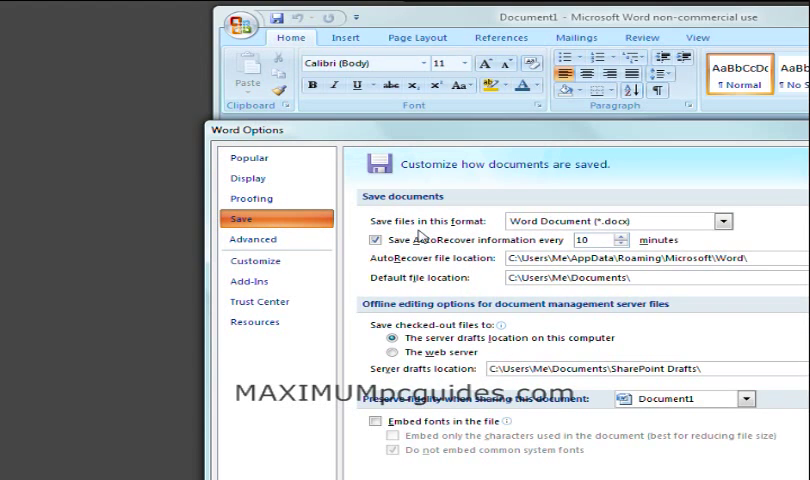
pyautogui.click(723, 221)
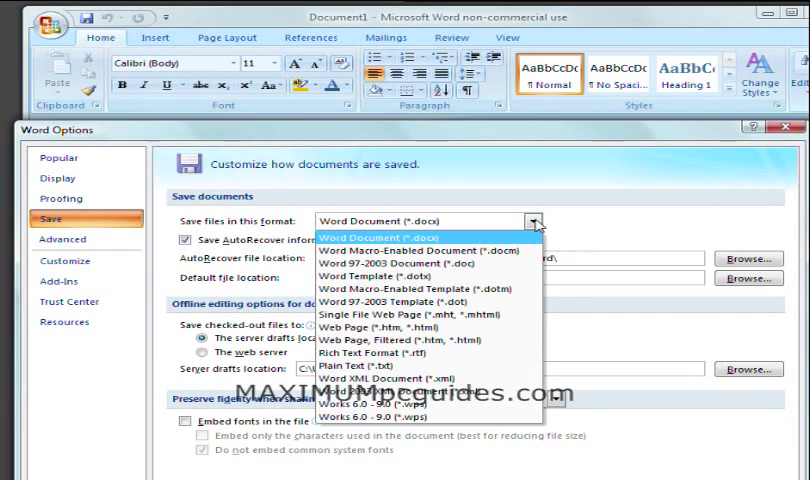
pyautogui.click(398, 265)
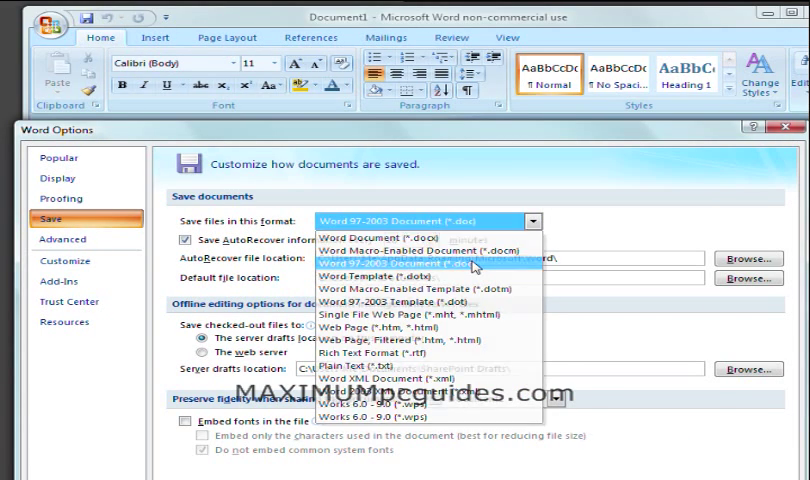